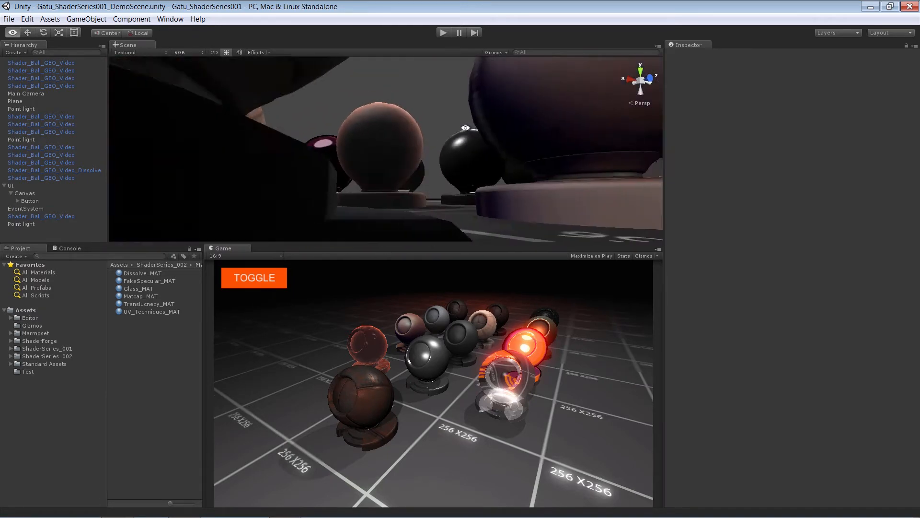
- Click in the Scene view to frame the shader balls before running the demo
click(40, 154)
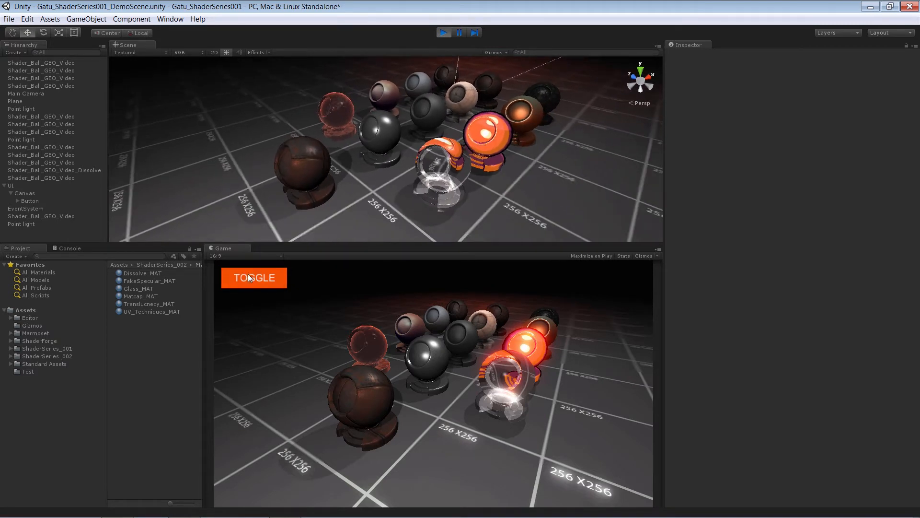
mouse_move(266, 315)
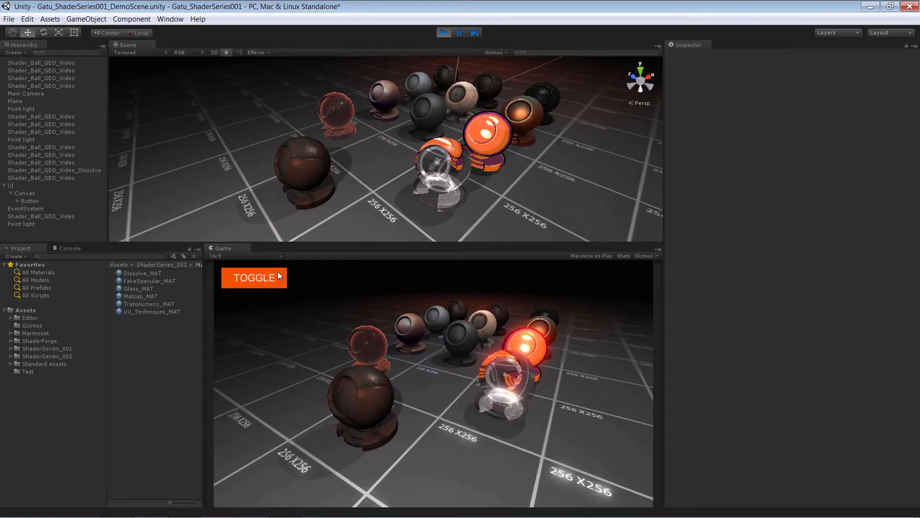
- Toggle the effect so the central black sphere dissolves with glowing cyan edges
click(254, 277)
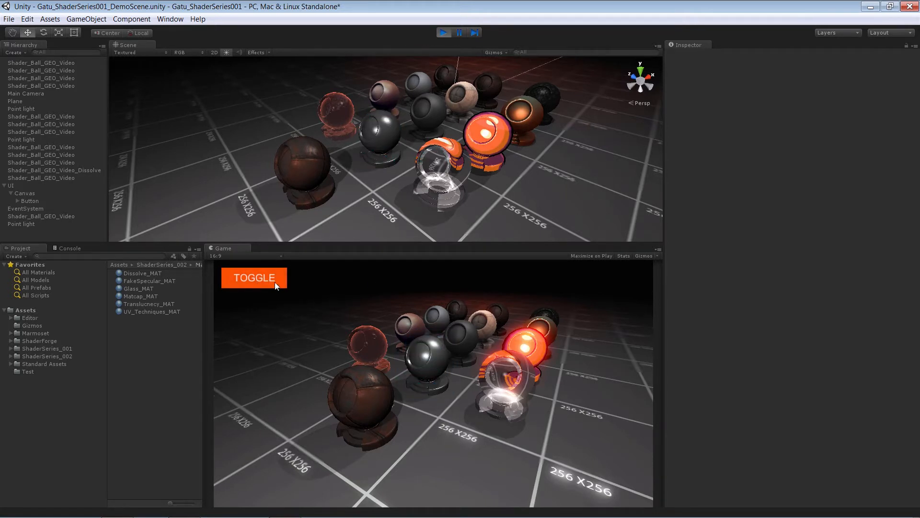
click(254, 278)
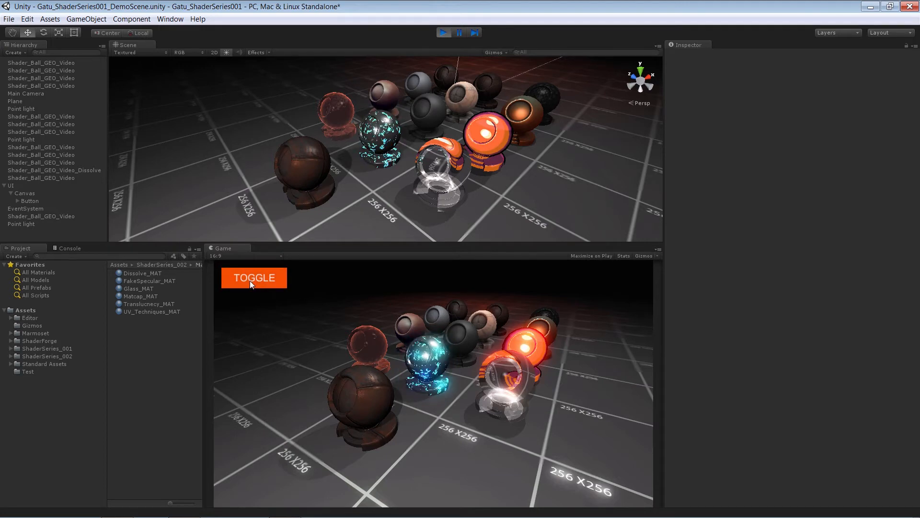
click(253, 277)
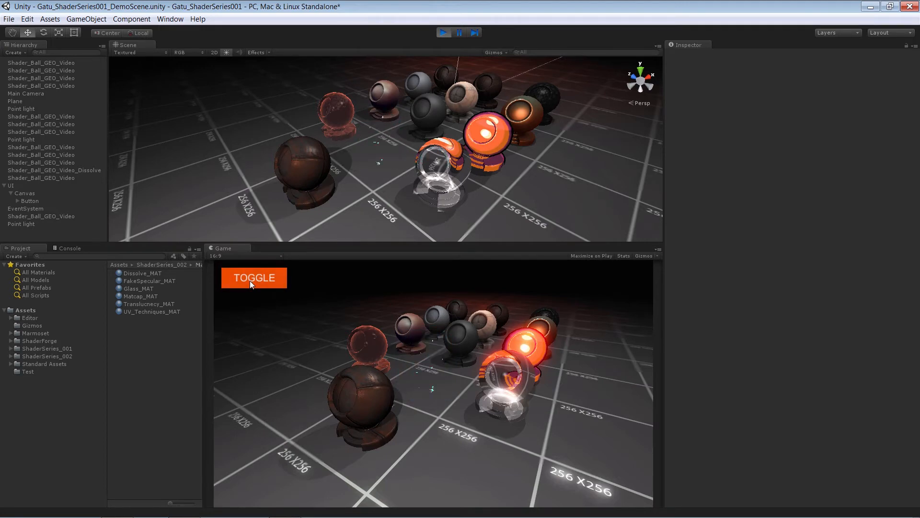